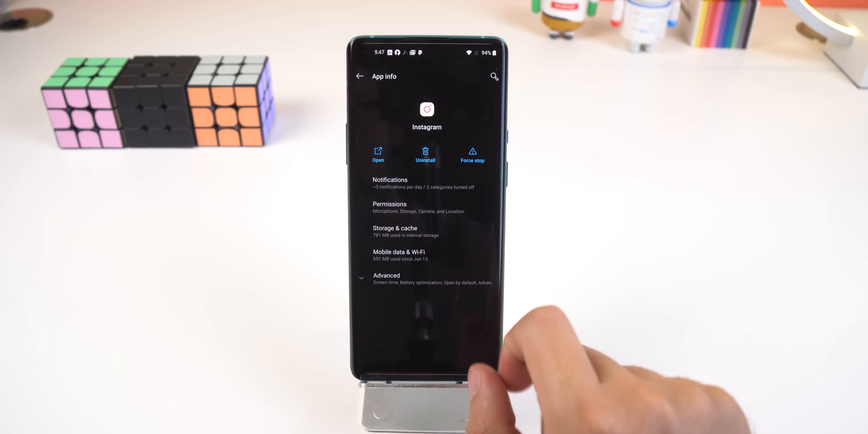
View the Location permission list and change how Maps may access location.
{"action": "left_click", "coordinate": [389, 207]}
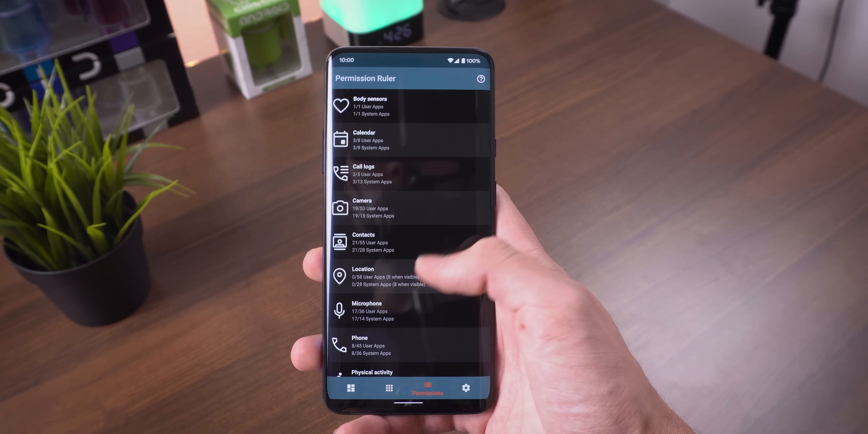
{"action": "left_click", "coordinate": [363, 276]}
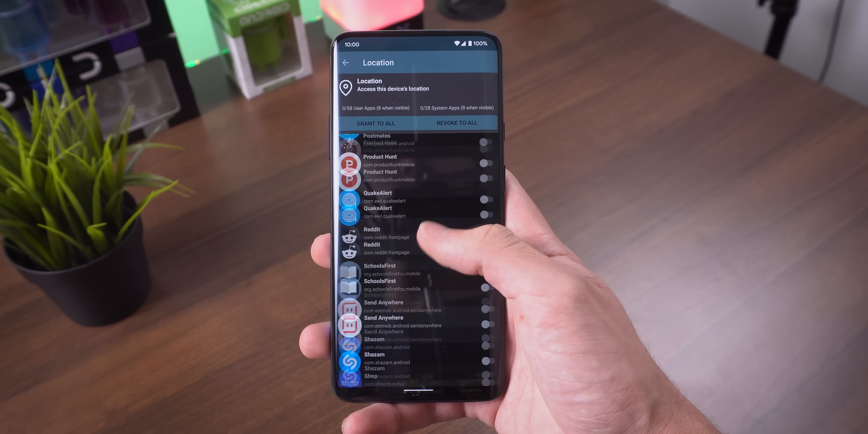
{"action": "scroll", "scroll_direction": "up", "scroll_amount": 3}
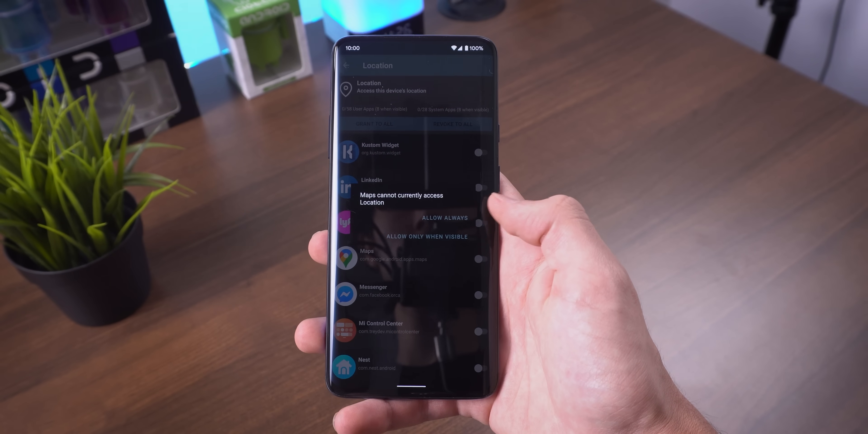
{"action": "left_click", "coordinate": [426, 236]}
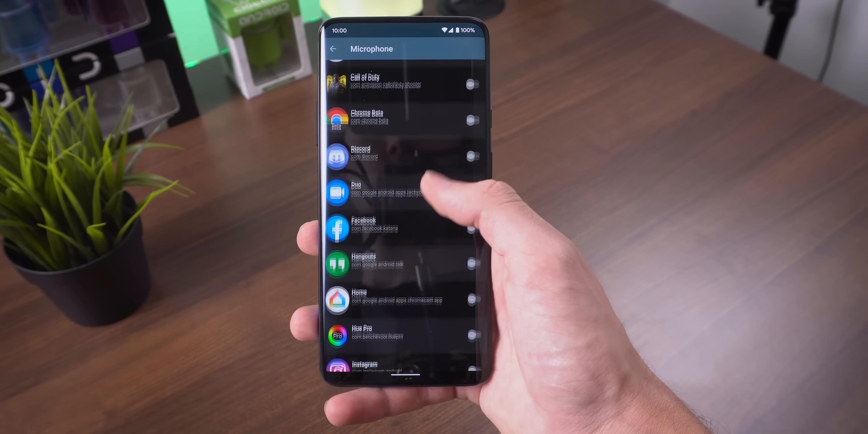
Browse further permissions such as Microphone and their per-app access lists.
{"action": "scroll", "scroll_direction": "up", "scroll_amount": 3}
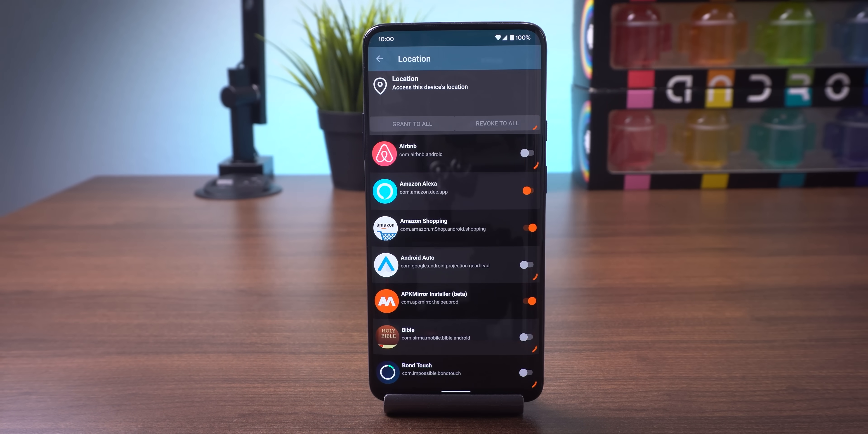
{"action": "left_click", "coordinate": [411, 124]}
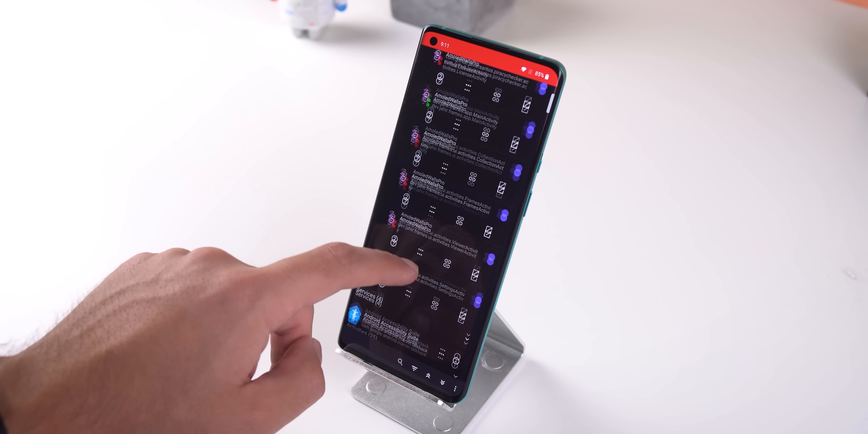
Expand Dead by Daylight's activities and launch the 'Hi there' setup wizard activity.
{"action": "left_click", "coordinate": [432, 255]}
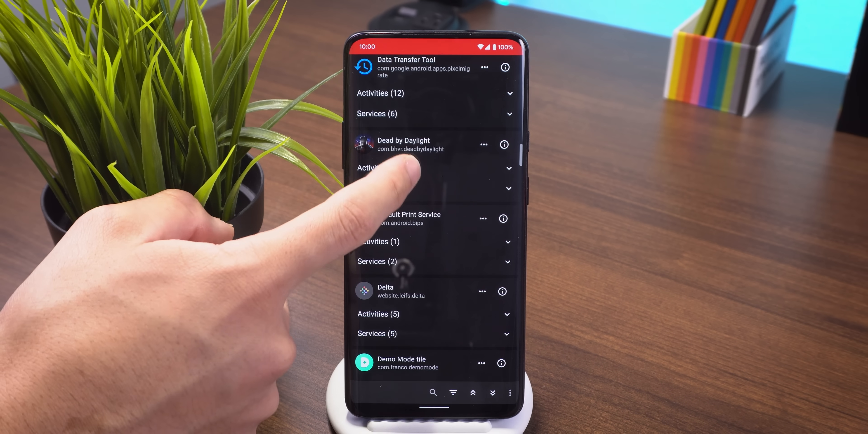
{"action": "left_click", "coordinate": [434, 168]}
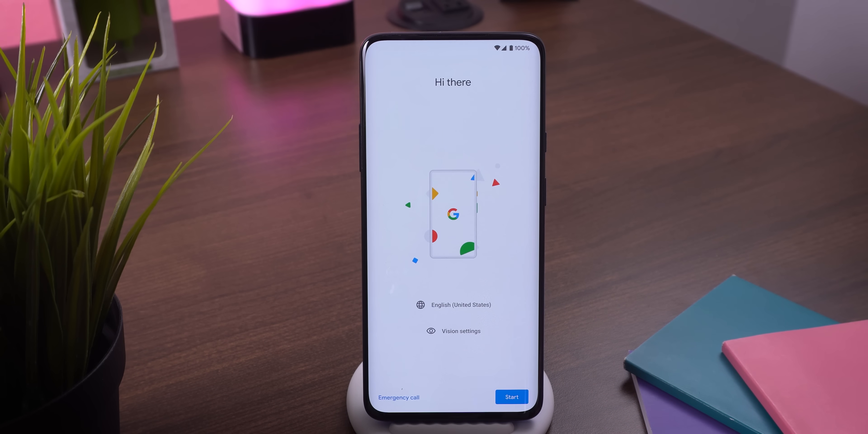
{"action": "left_click", "coordinate": [510, 397]}
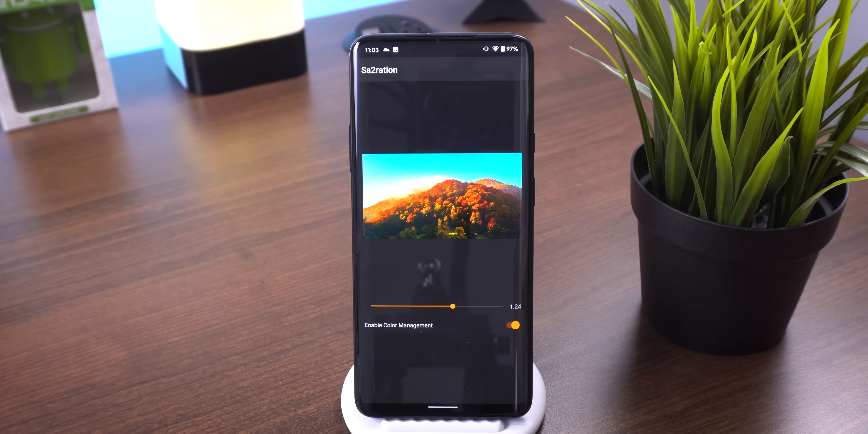
Drag the saturation slider to 1.24 with color management left enabled.
{"action": "left_click_drag", "start_coordinate": [453, 306], "coordinate": [407, 305]}
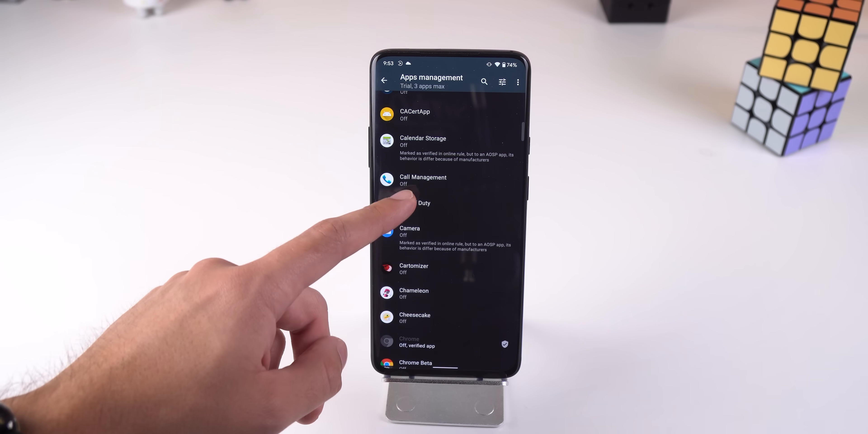
Enable storage isolation for an app and view Instagram's accessible folders with the Backdrops rule.
{"action": "left_click", "coordinate": [421, 204]}
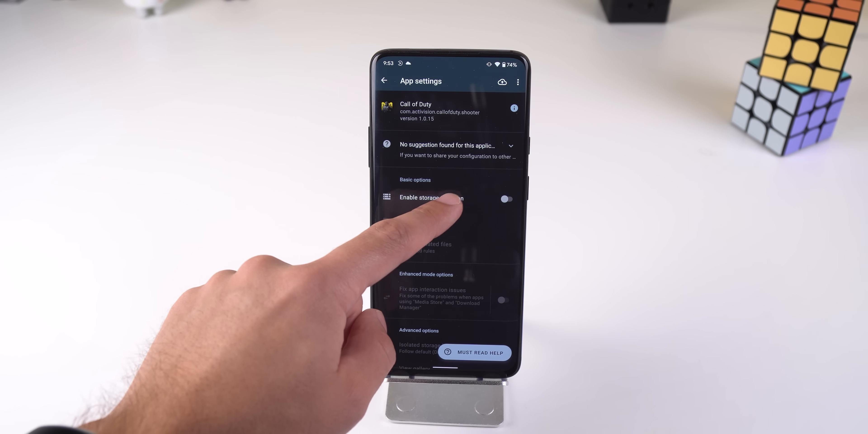
{"action": "left_click", "coordinate": [507, 199]}
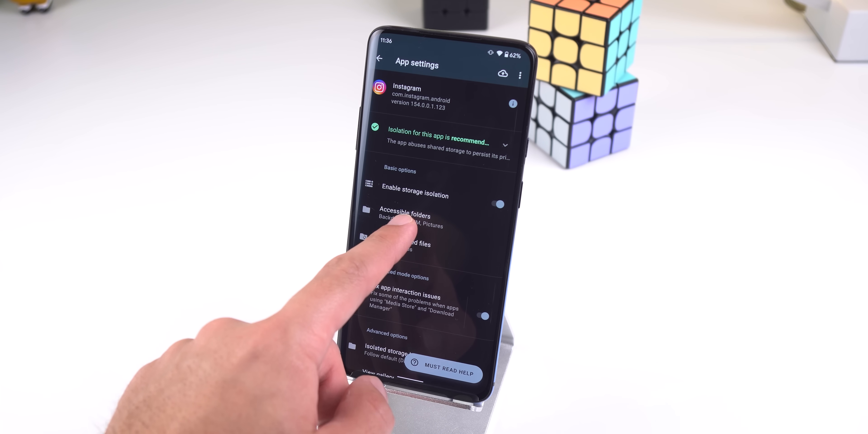
{"action": "left_click", "coordinate": [403, 216]}
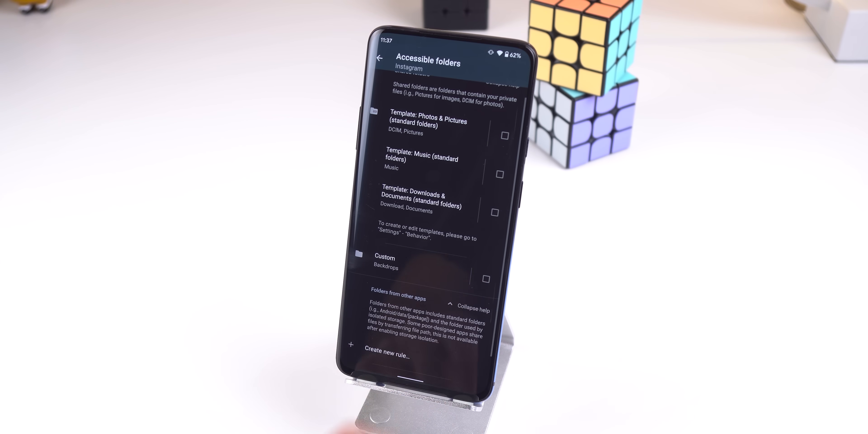
{"action": "left_click", "coordinate": [504, 136]}
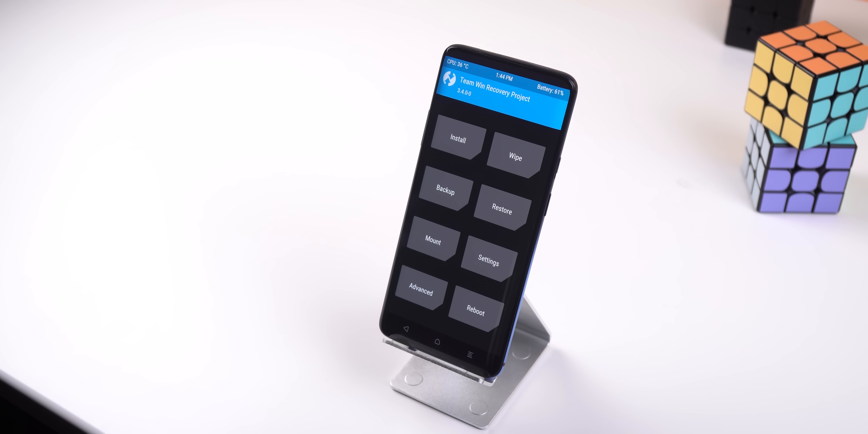
Choose USB Storage as the backup destination with all six partitions kept checked.
{"action": "left_click", "coordinate": [443, 192]}
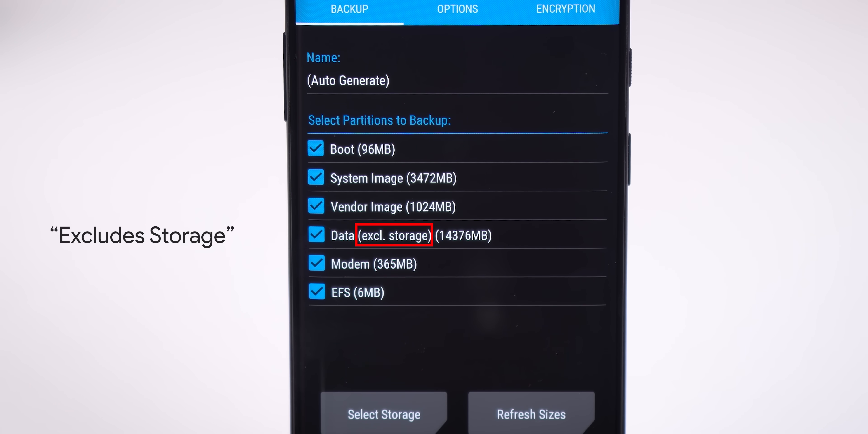
{"action": "left_click", "coordinate": [383, 414]}
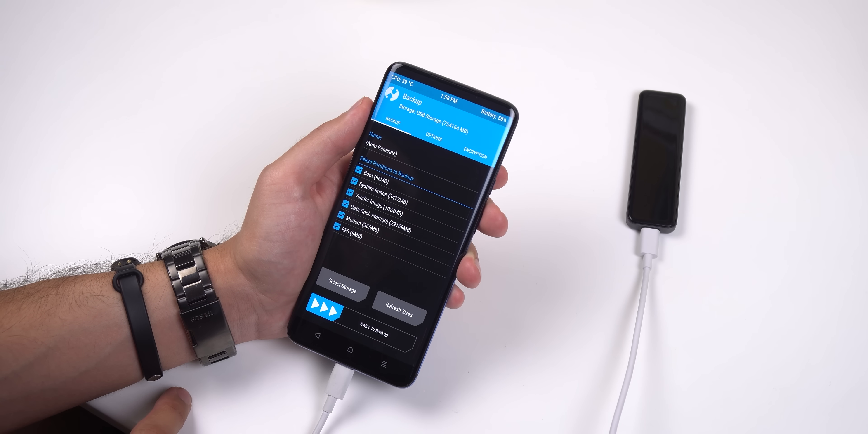
{"action": "left_click", "coordinate": [342, 293]}
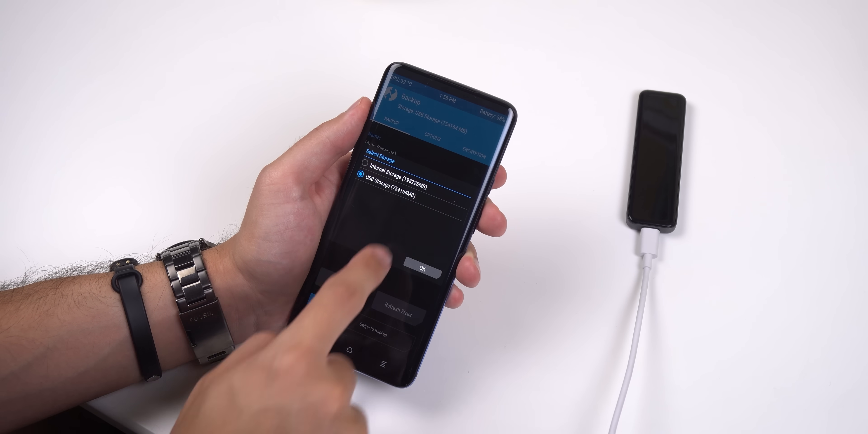
{"action": "left_click", "coordinate": [422, 269]}
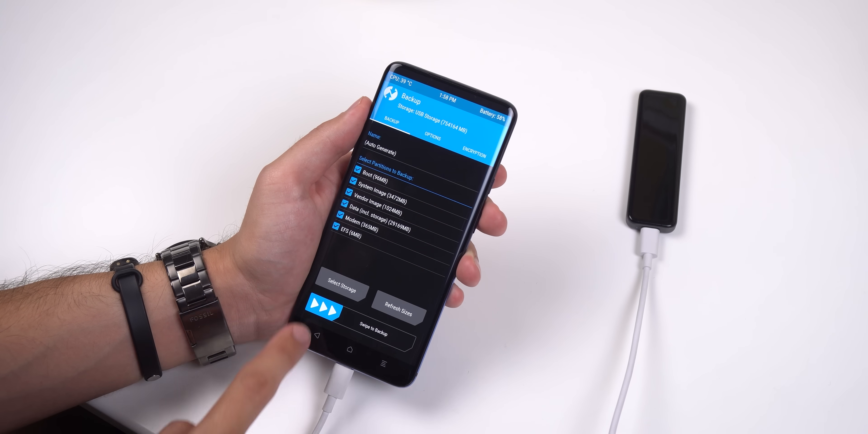
{"action": "left_click", "coordinate": [342, 291]}
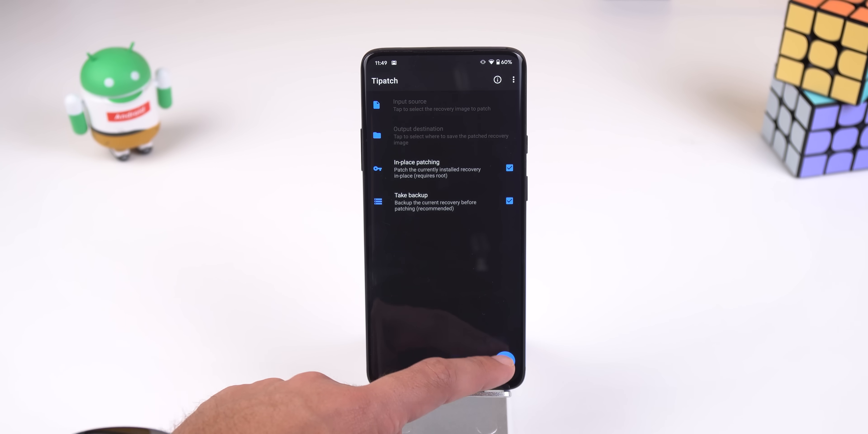
Start patching the installed recovery in place with a backup taken first.
{"action": "left_click", "coordinate": [506, 361]}
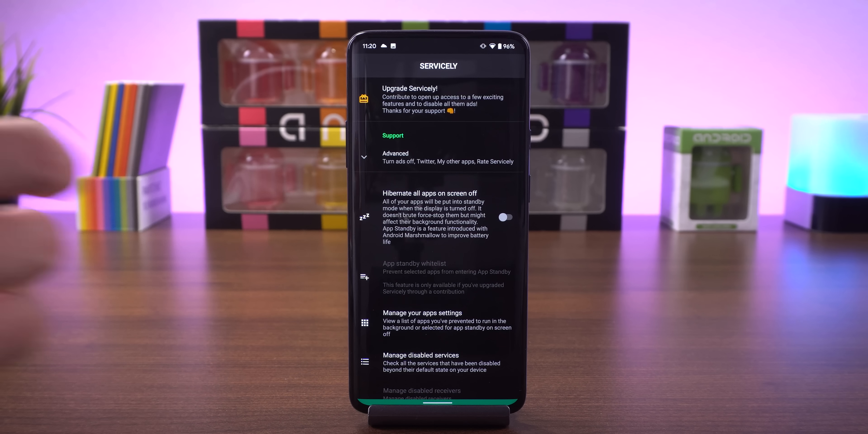
Review Servicely's Hibernate all apps on screen off toggle, leaving it off.
{"action": "left_click", "coordinate": [506, 217]}
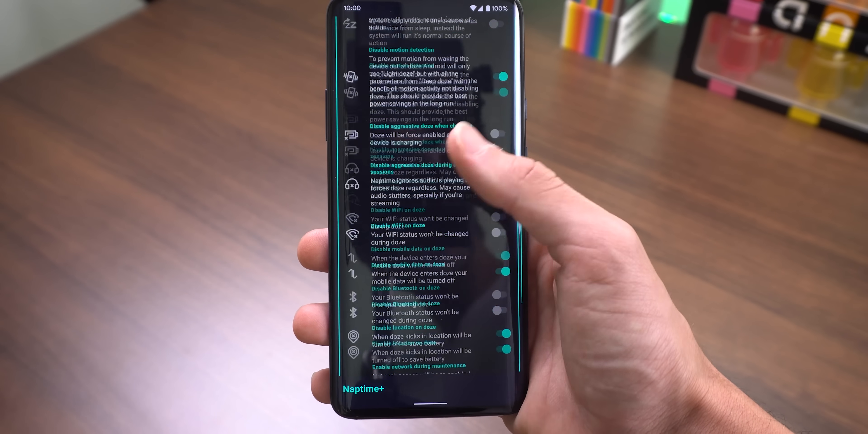
Enable Disable WiFi on doze and switch off Disable mobile data on doze.
{"action": "scroll", "scroll_direction": "down", "scroll_amount": 3}
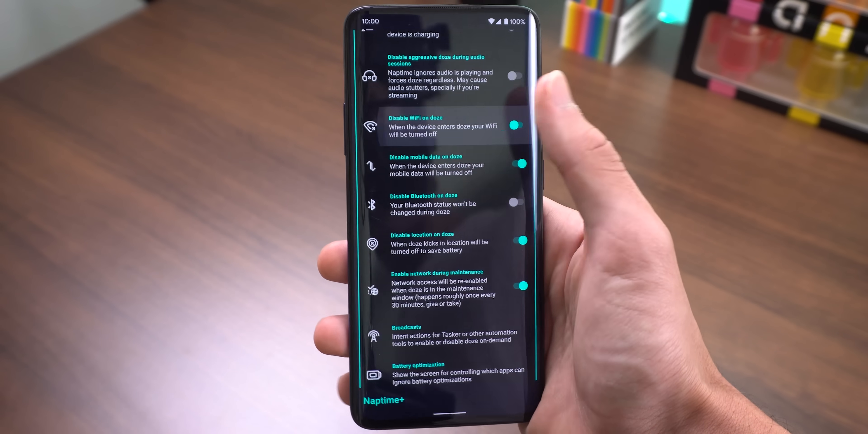
{"action": "left_click", "coordinate": [510, 164]}
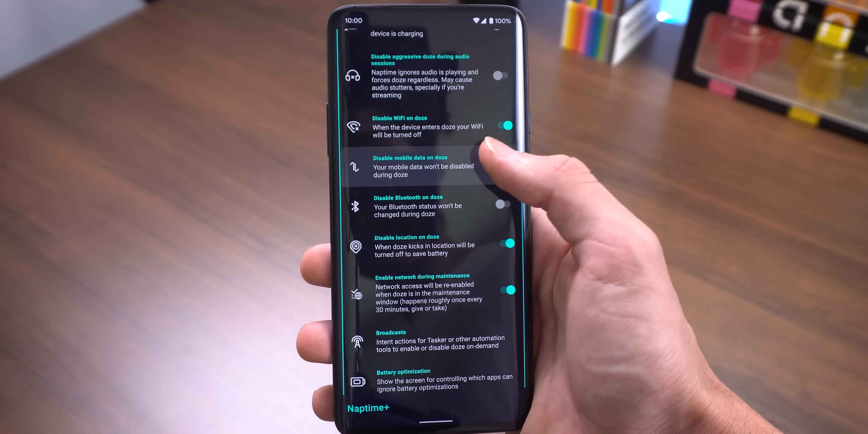
{"action": "left_click", "coordinate": [498, 166]}
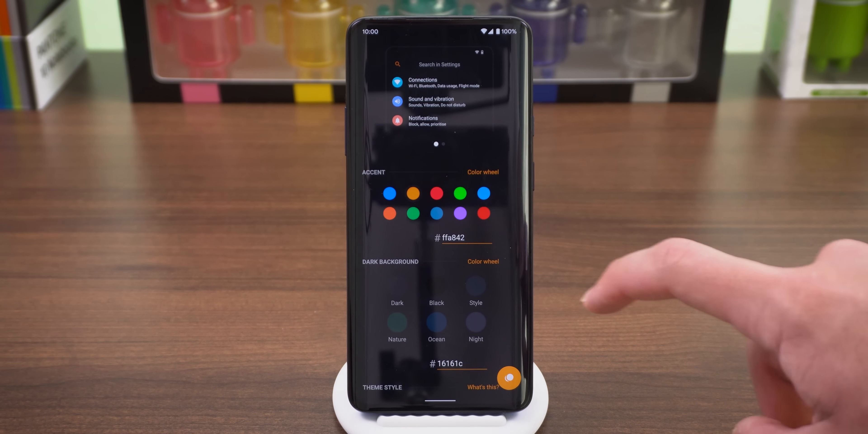
Pick accent #ffa842 and dark background #16161c for the theme.
{"action": "left_click", "coordinate": [460, 193]}
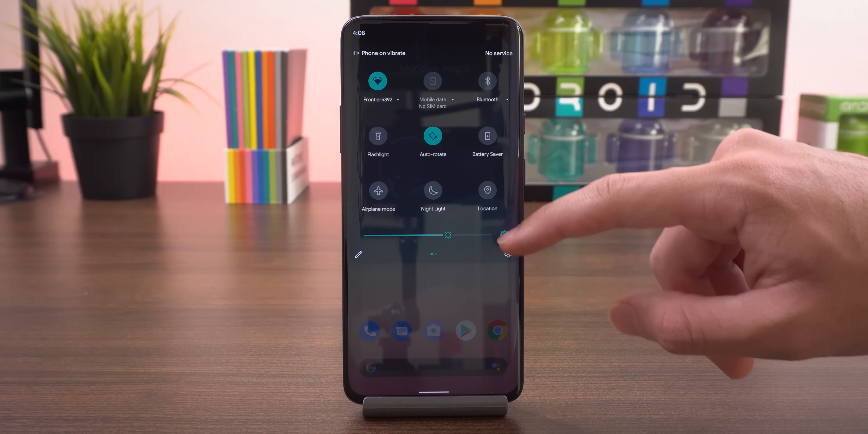
{"action": "left_click", "coordinate": [506, 254]}
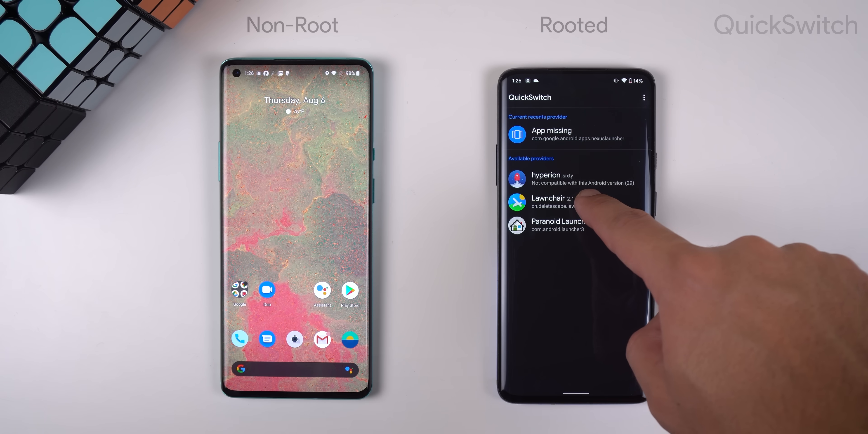
Set Lawnchair as the recents provider.
{"action": "left_click", "coordinate": [548, 202]}
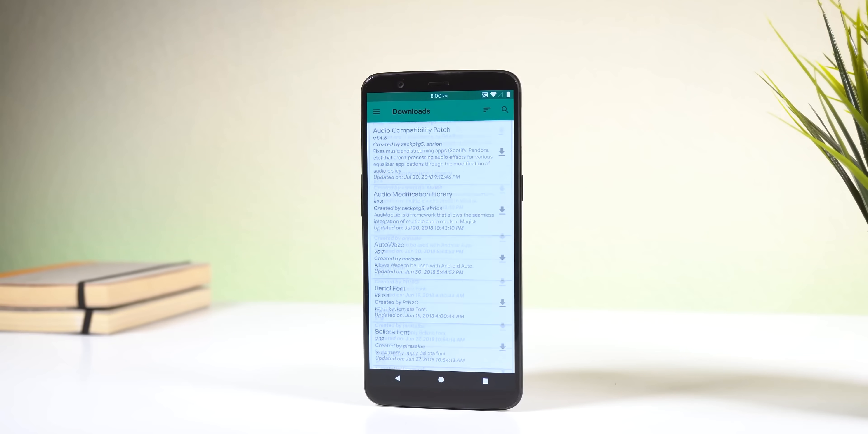
Scroll the Downloads catalog past the Magisk entries to the NightLight and Noto CJK font modules.
{"action": "scroll", "scroll_direction": "down", "scroll_amount": 3}
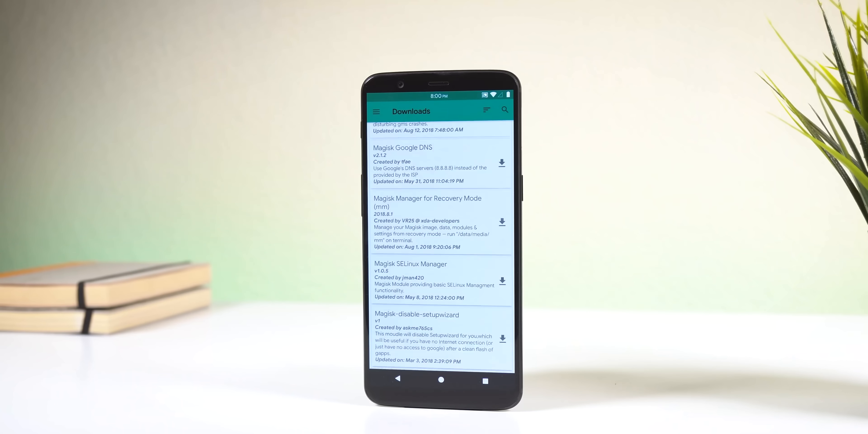
{"action": "scroll", "scroll_direction": "down", "scroll_amount": 3}
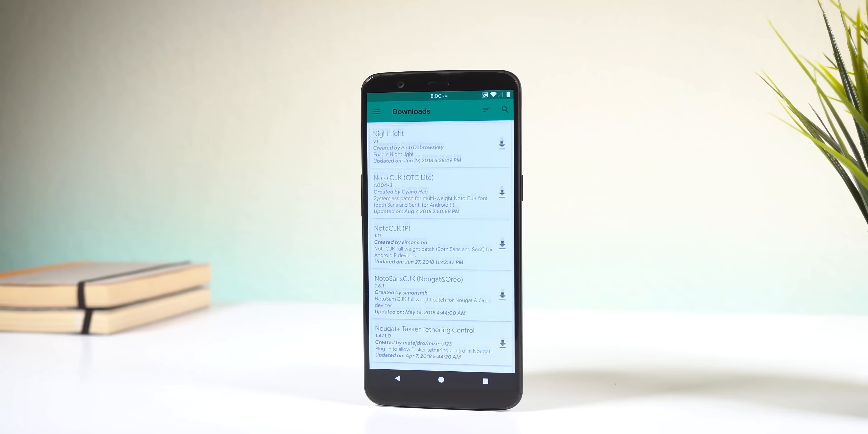